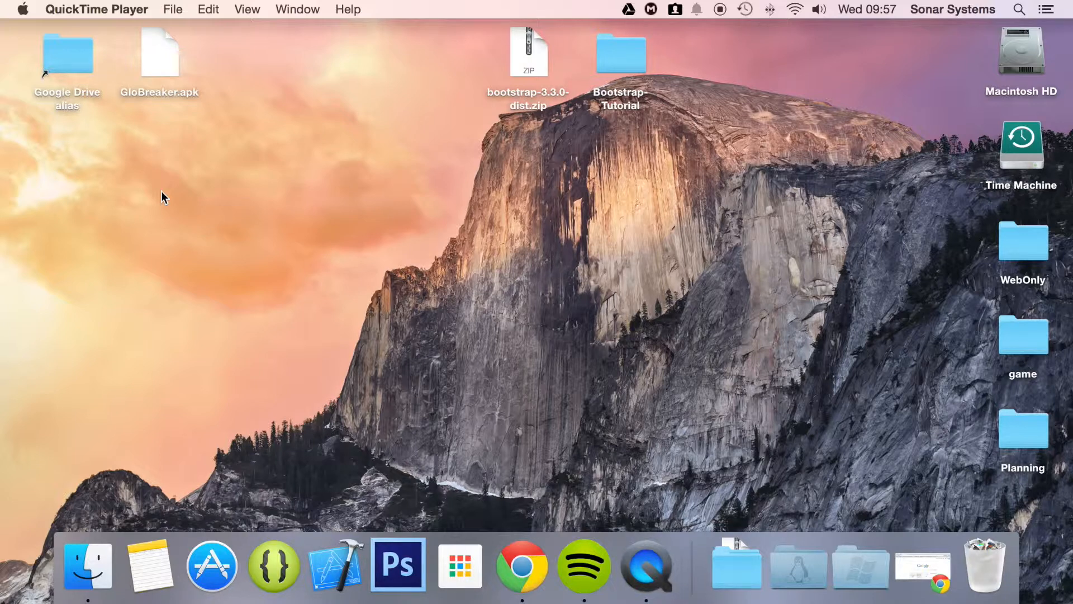
mouse_move(617, 62)
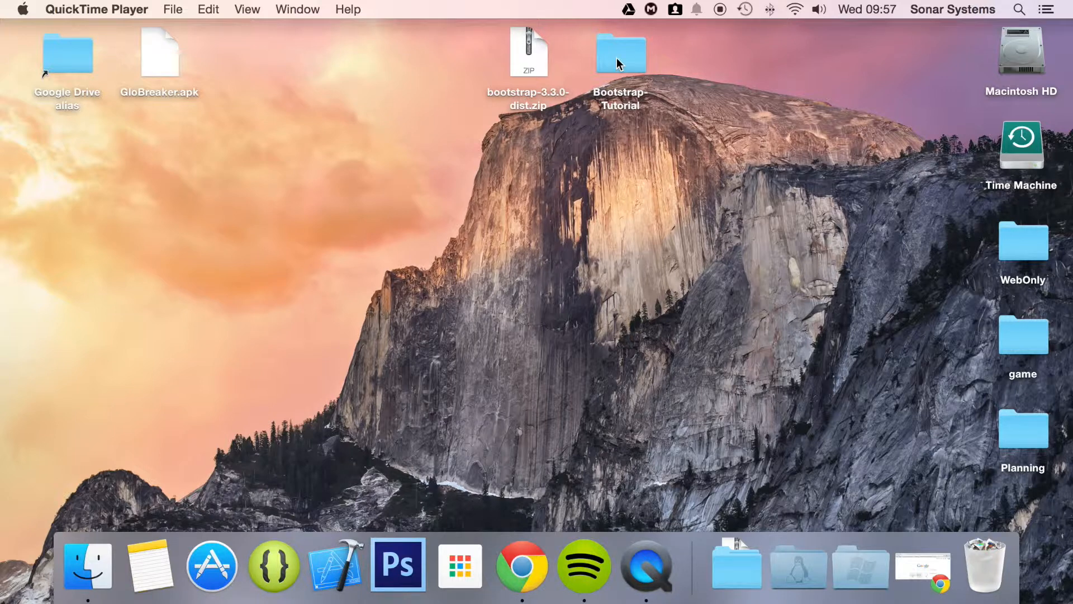
Step: Open index.html from the Bootstrap-Tutorial folder in Sublime Text
double_click(620, 54)
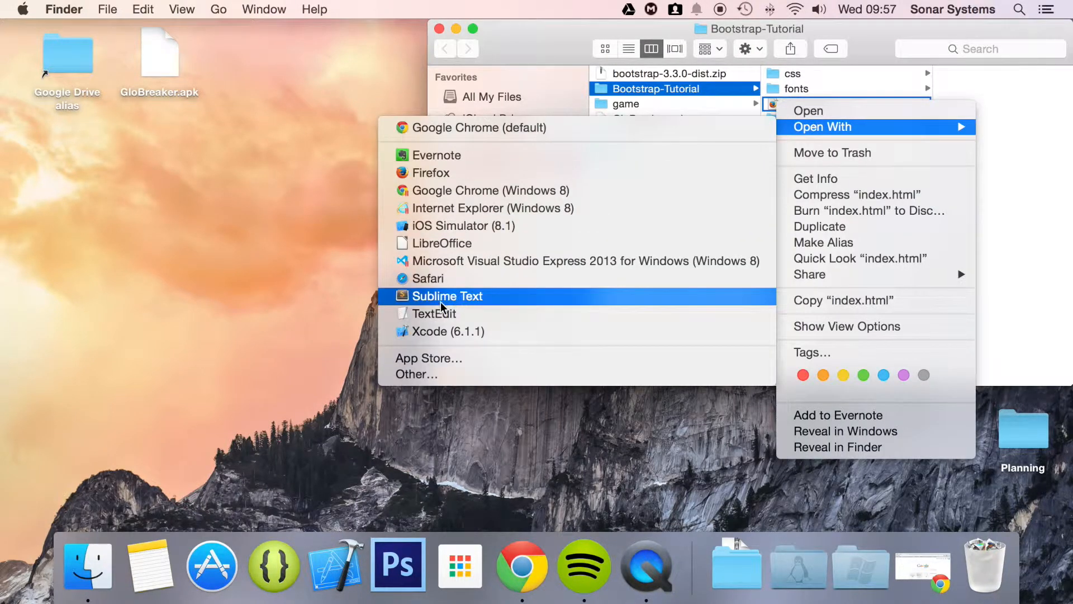
click(447, 295)
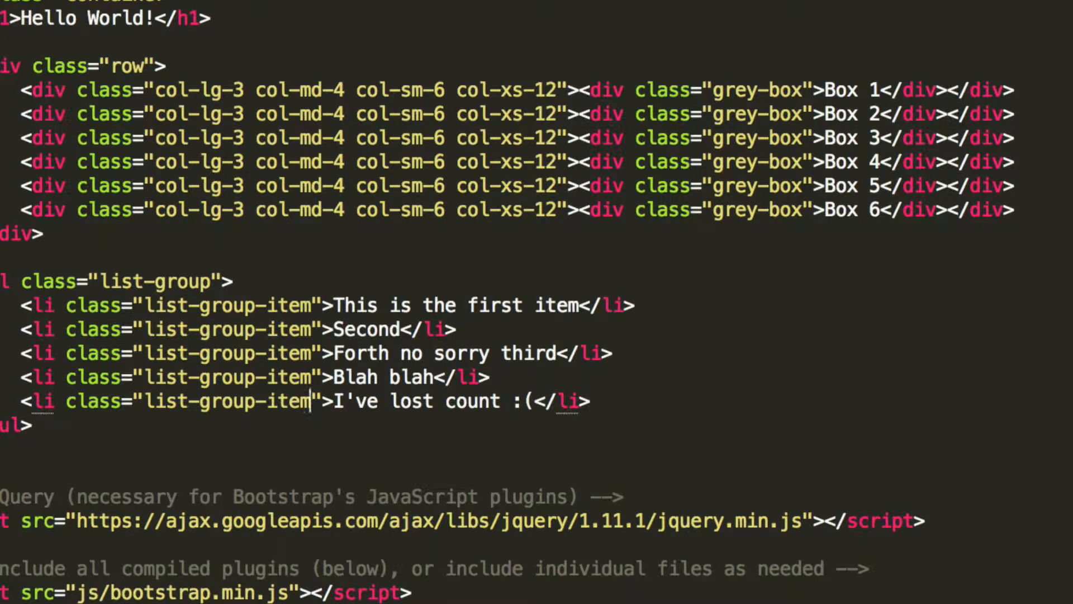
Step: Add the 'disabled' class to the last list-group-item, "I've lost count :("
text(disabled)
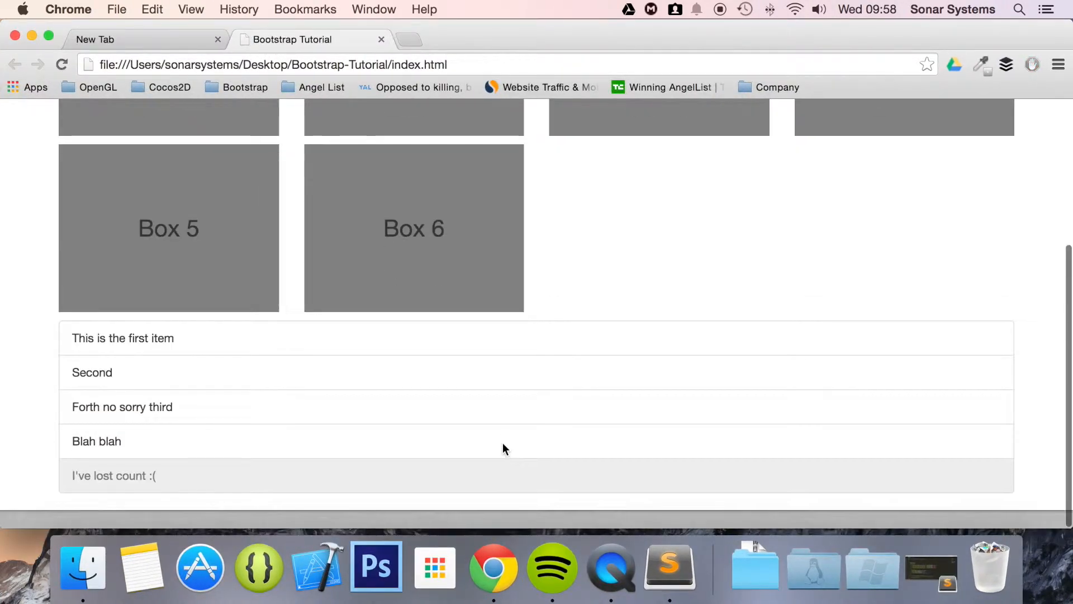
Step: Scroll down to the list group showing the greyed-out, non-selectable last item
scroll(down, 3)
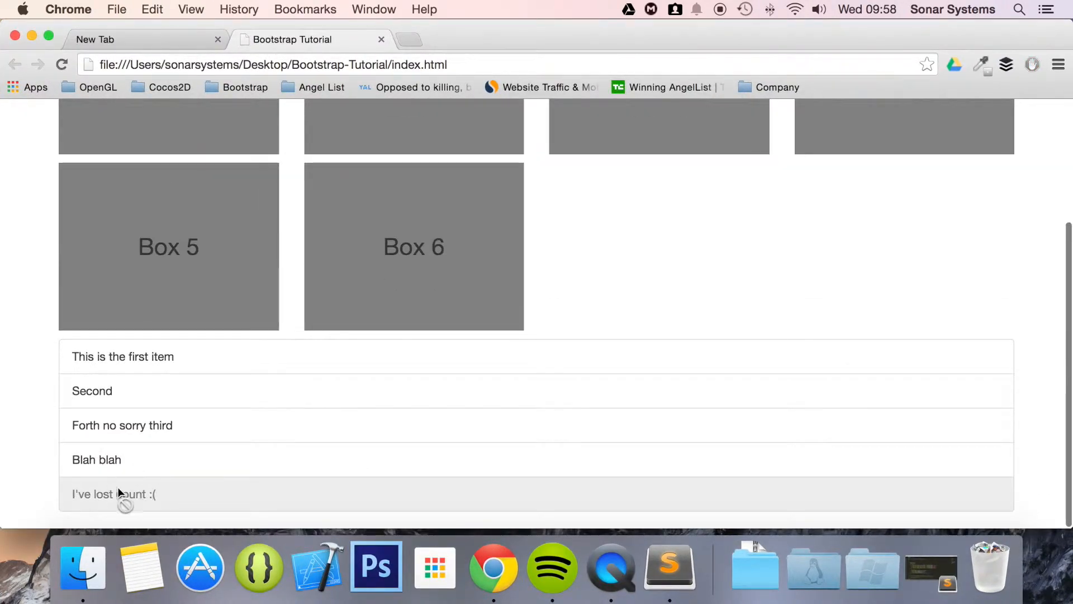
mouse_move(114, 512)
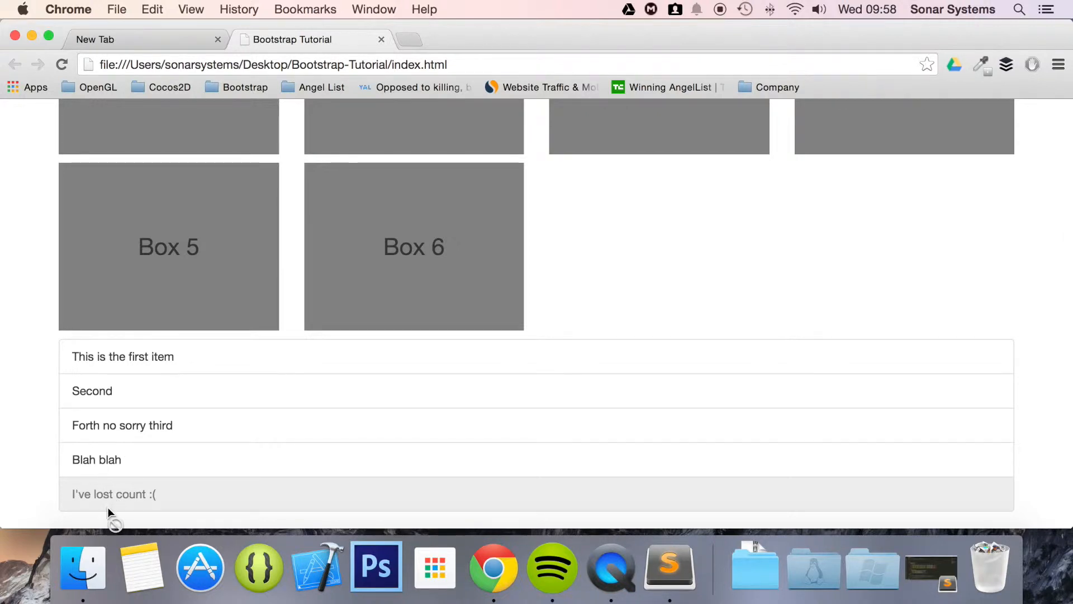
mouse_move(136, 497)
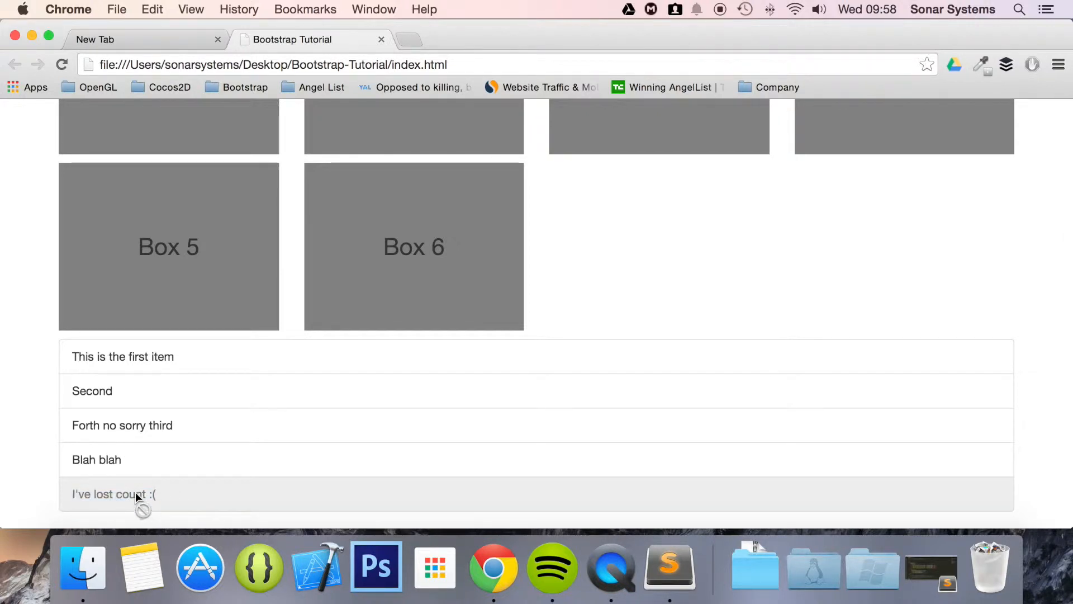
mouse_move(157, 488)
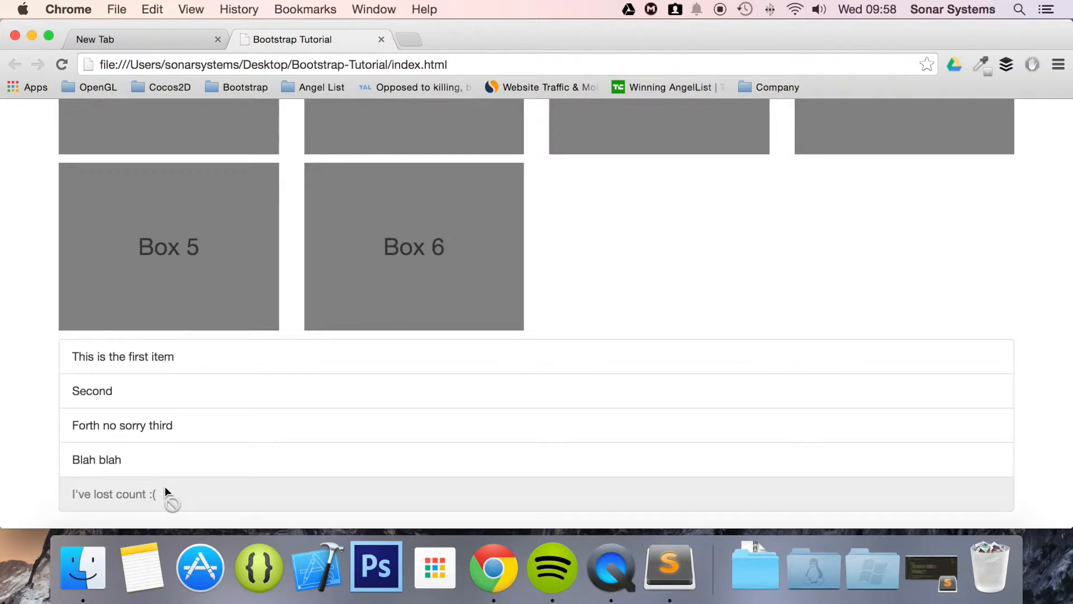
mouse_move(187, 484)
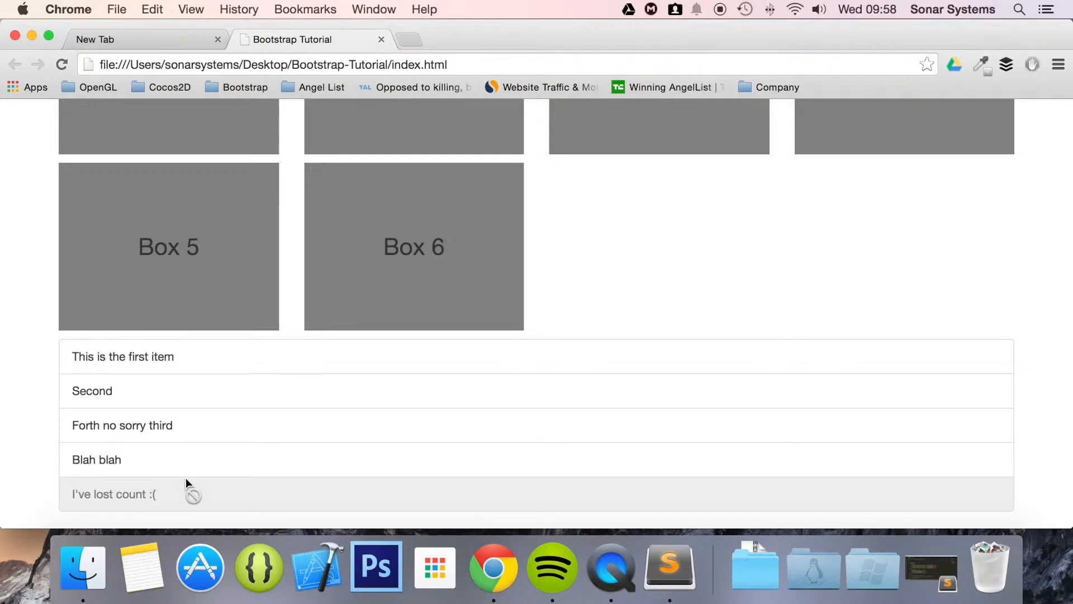